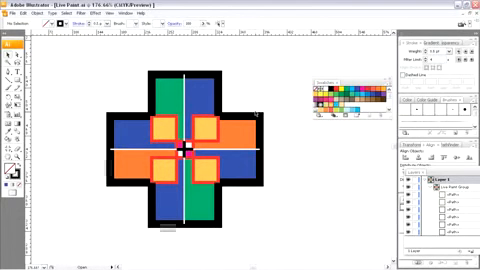
Step: Create a new blank document with the default settings
click(12, 14)
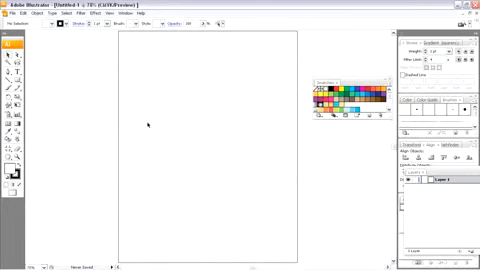
Step: Place the Berserk robot raster image into the blank document via File > Place
click(12, 12)
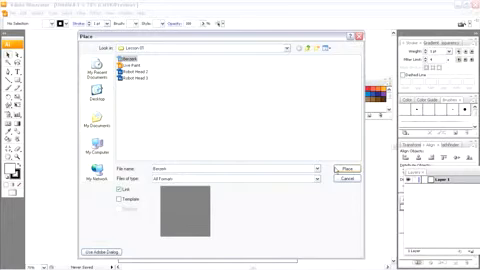
click(336, 166)
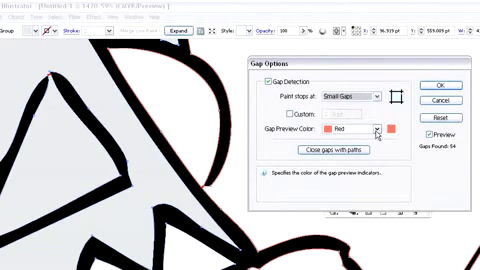
Step: Show the Gap Preview Color choices in the Gap Options dialog, leaving red set
click(376, 132)
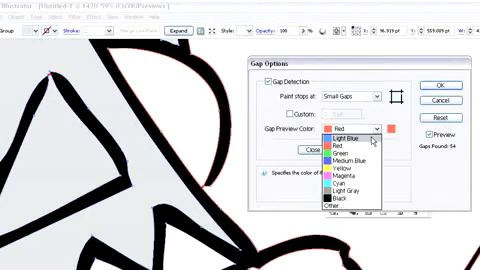